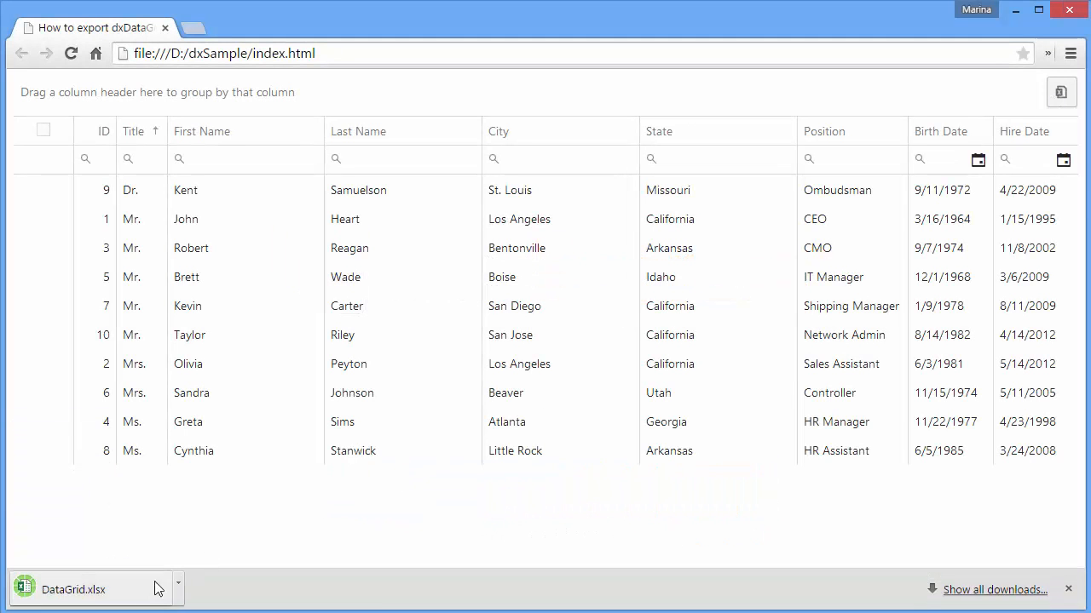
Open the downloaded DataGrid.xlsx export from Chrome's download bar
left_click(72, 589)
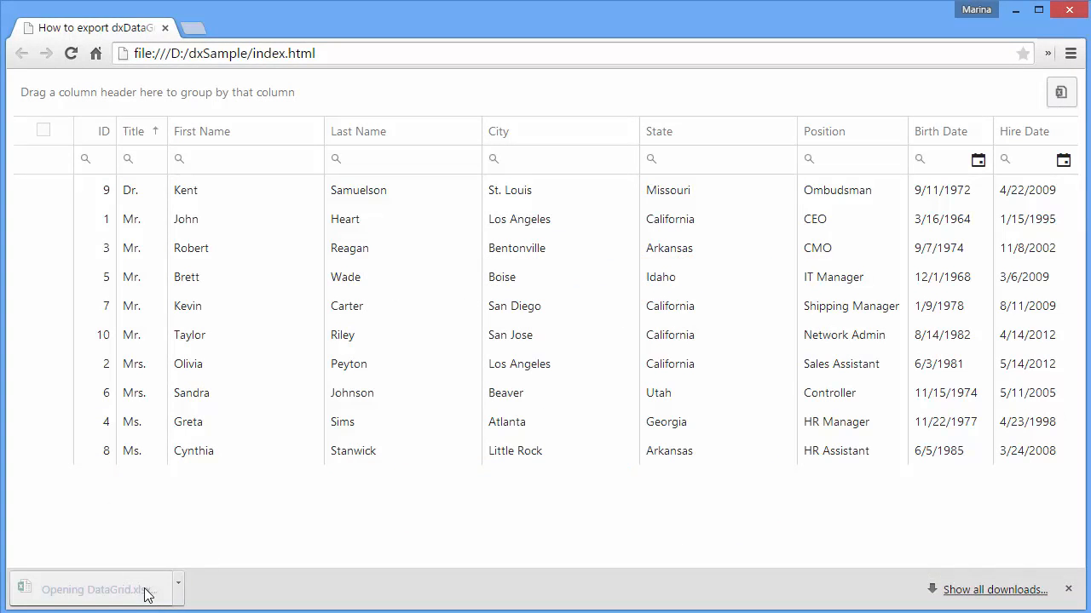
left_click(94, 590)
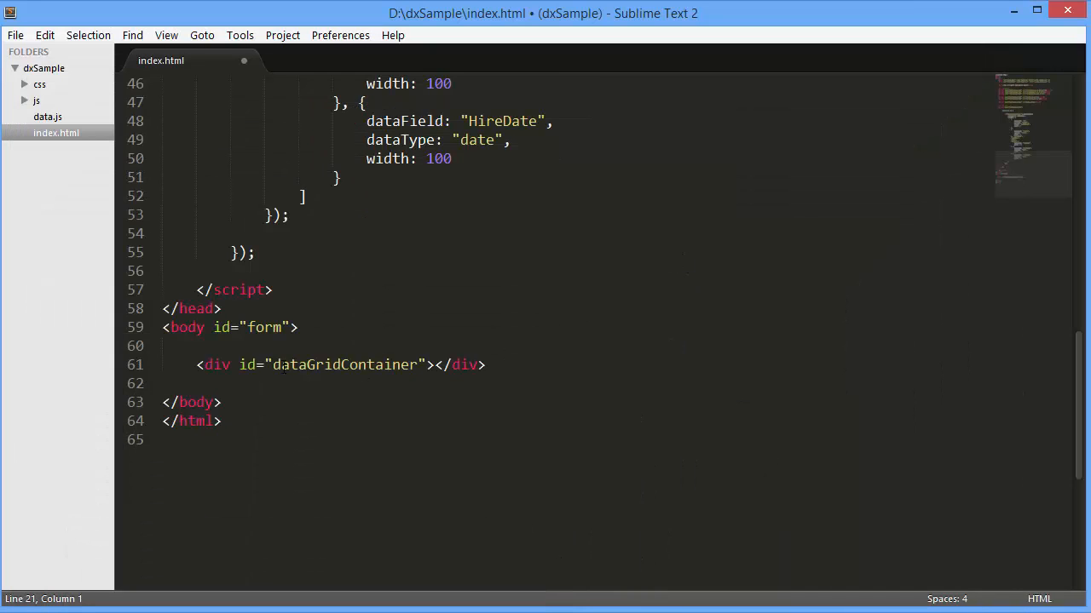
triple_click(341, 364)
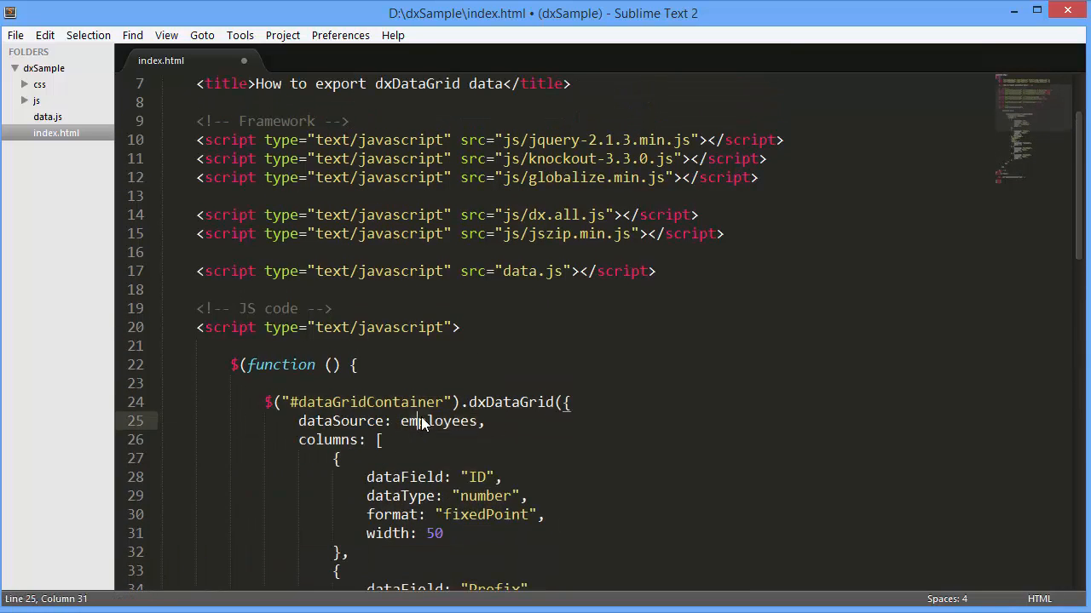
left_click(47, 117)
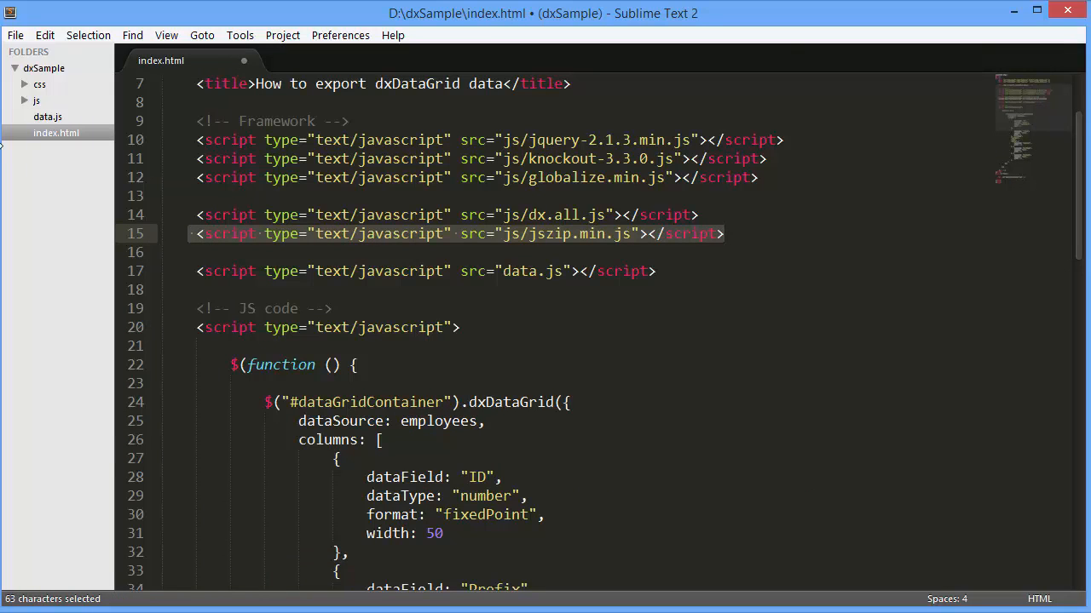
left_click(35, 101)
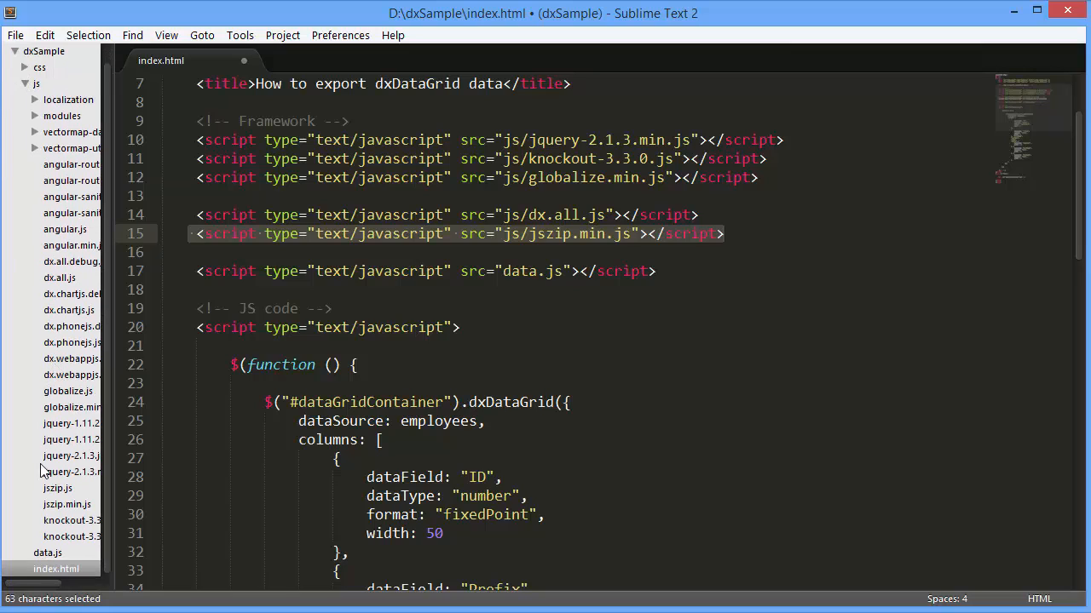
mouse_move(36, 103)
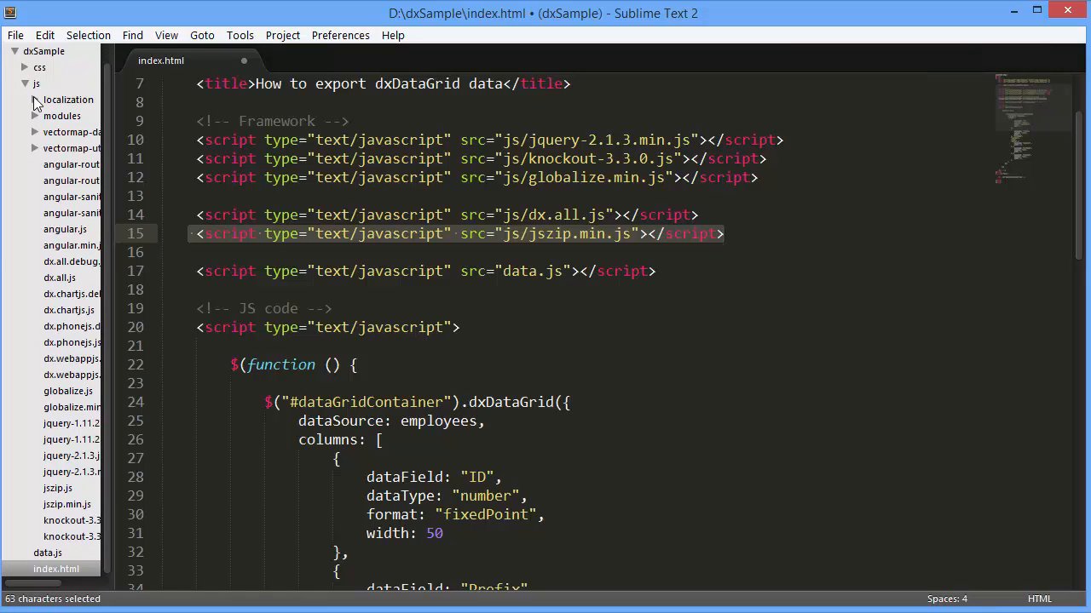
left_click(26, 84)
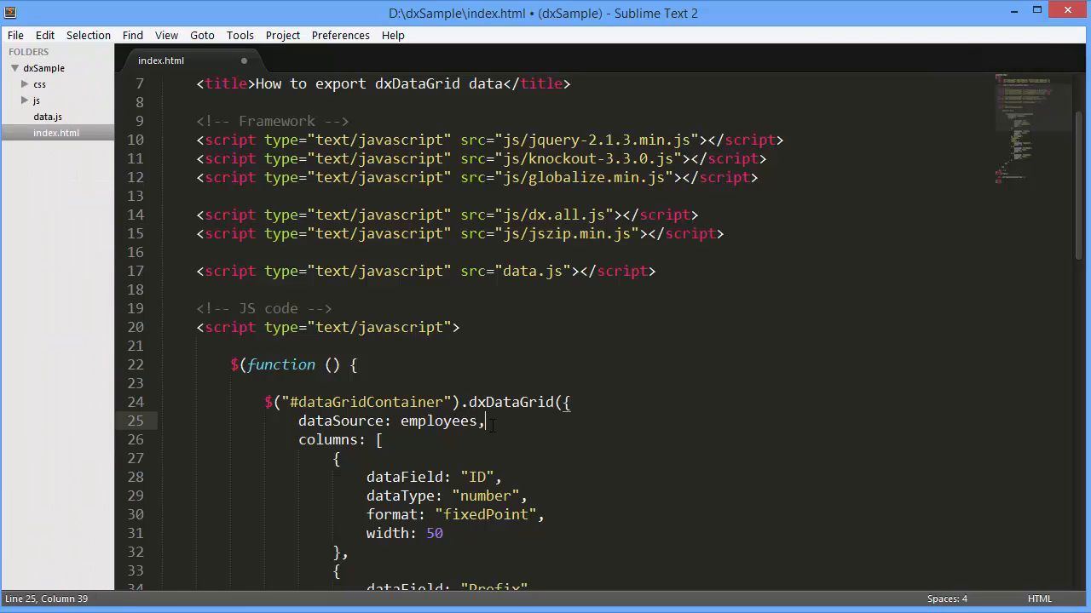
Insert a new line after the dataSource setting and start typing the export option
key("enter")
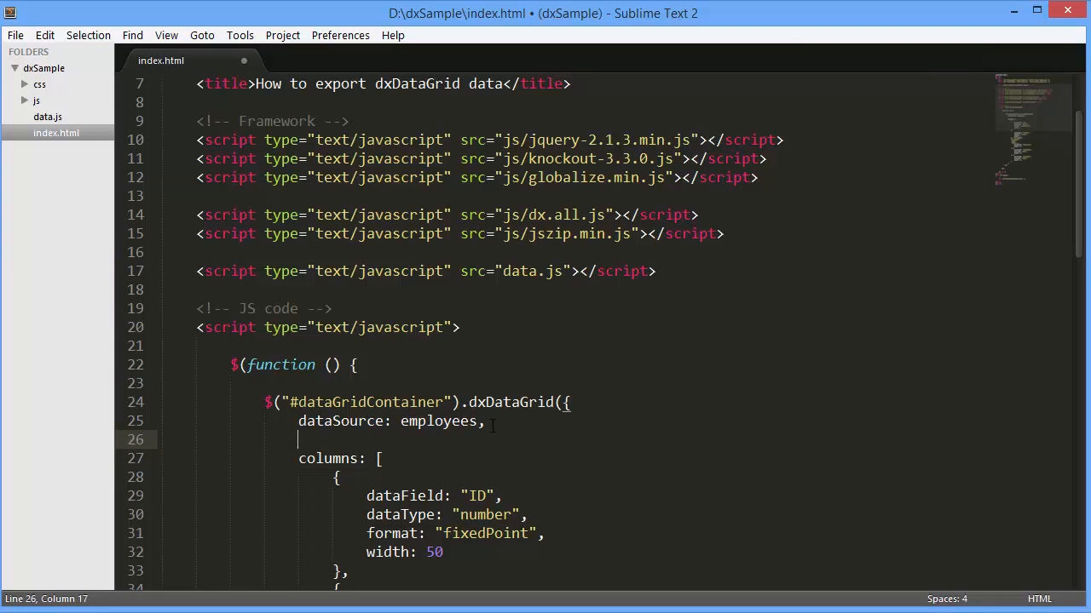
type("export")
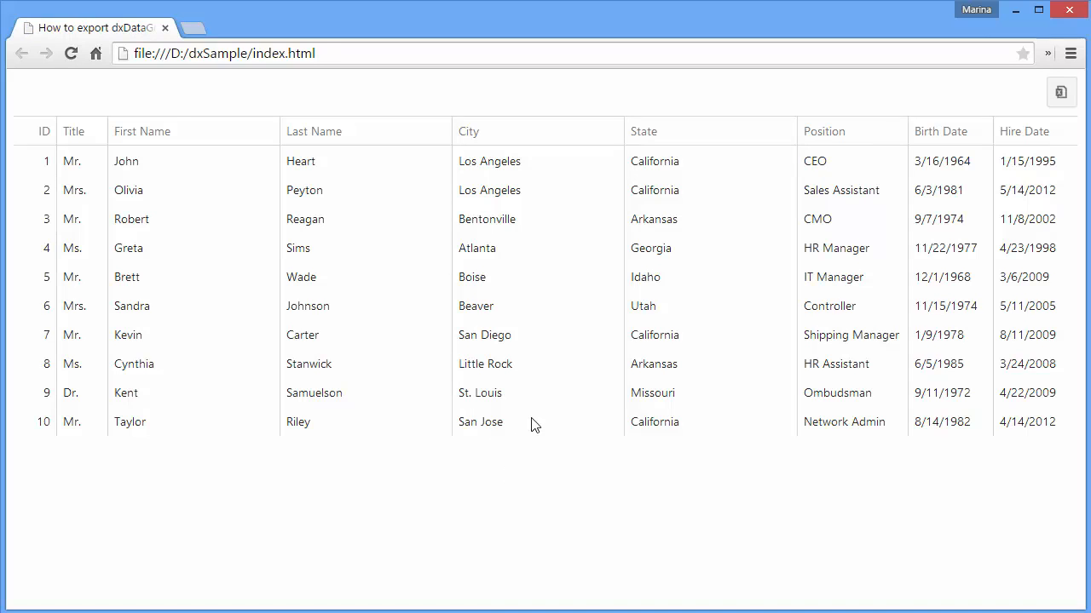
Export the employee grid and open the resulting DataGrid.xlsx download
left_click(1061, 92)
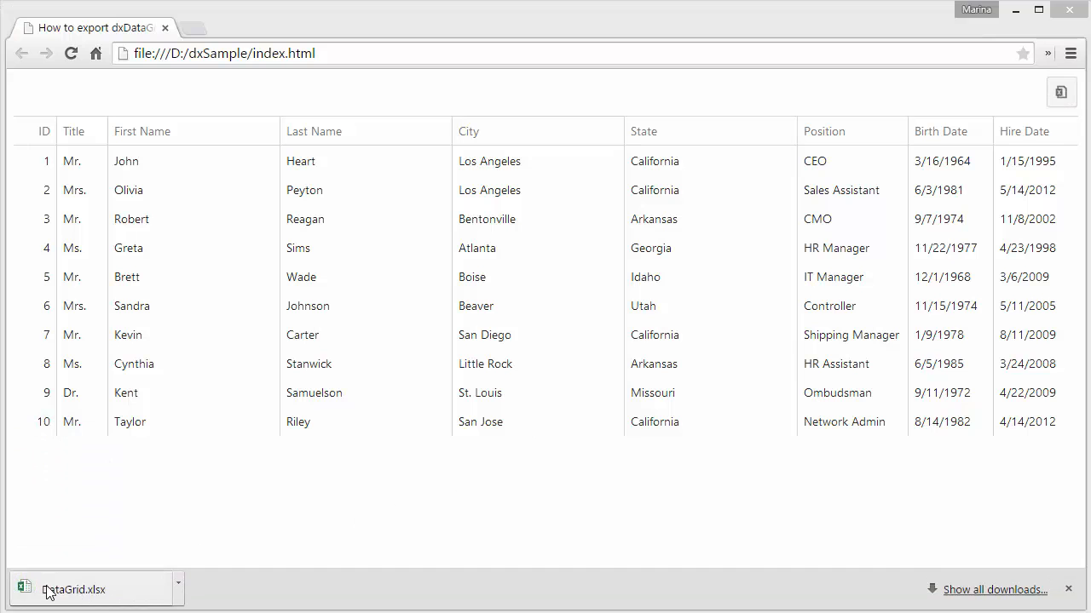
left_click(76, 590)
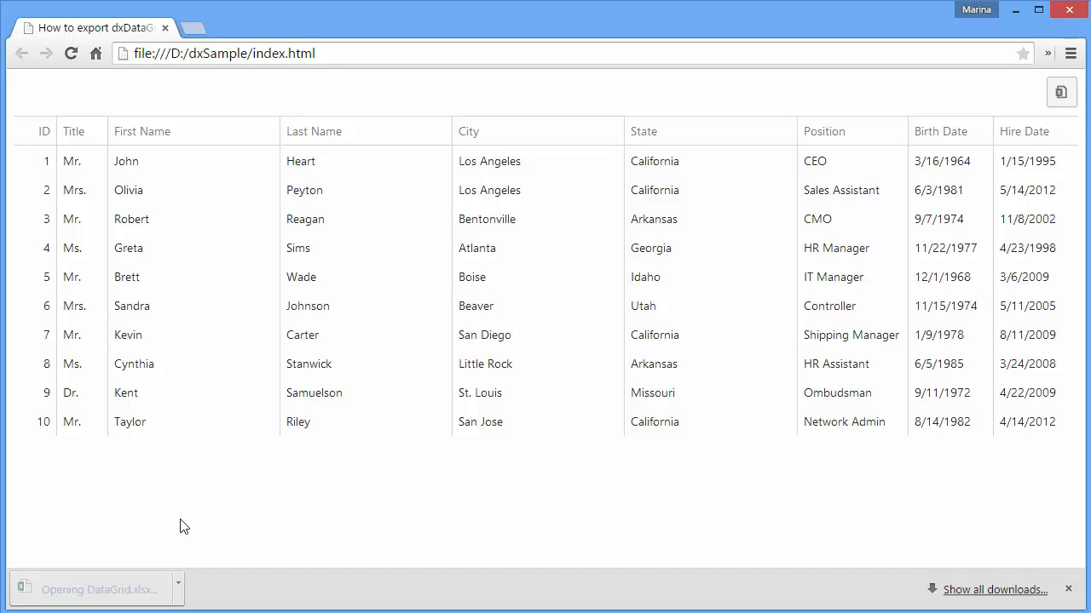
left_click(97, 590)
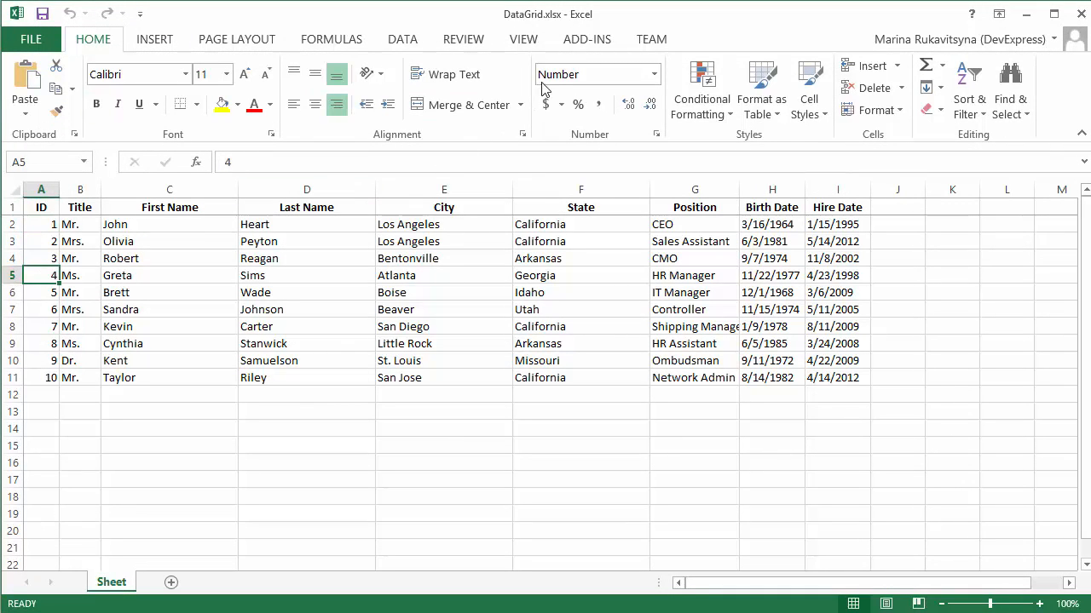
Select cell H5 to confirm the birth date 11/22/1977 uses a Date format
left_click(771, 276)
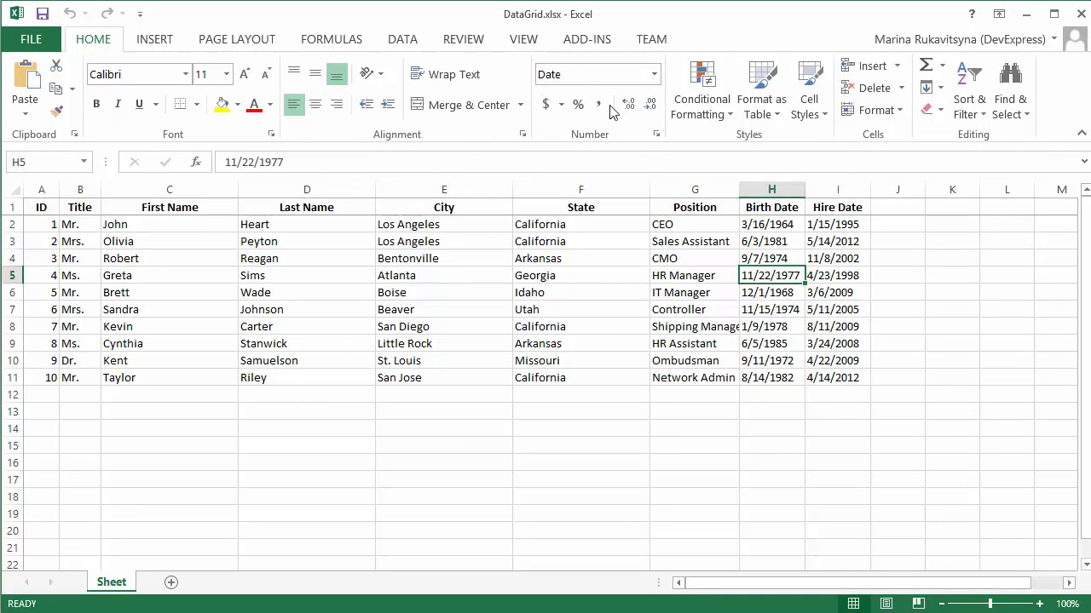
mouse_move(1022, 30)
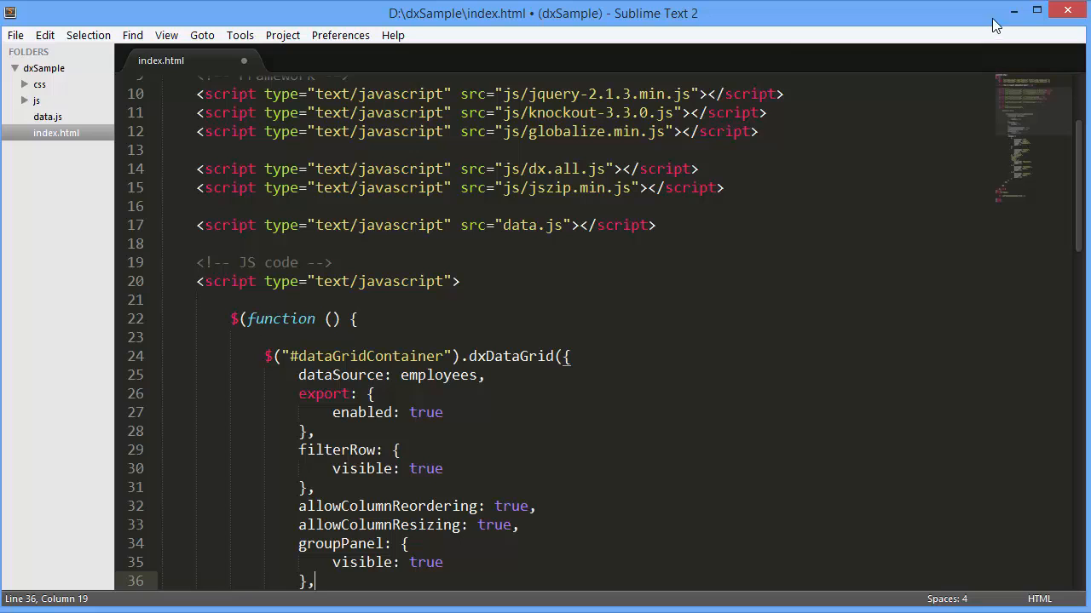
Scroll through the dxDataGrid options and save index.html
scroll("down", 3)
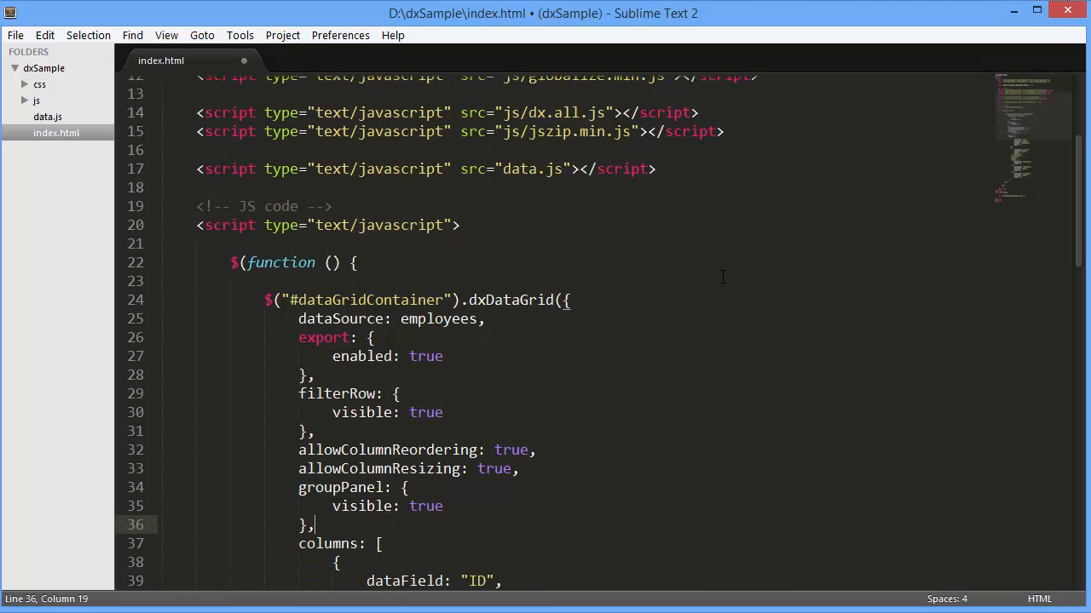
key("ctrl+s")
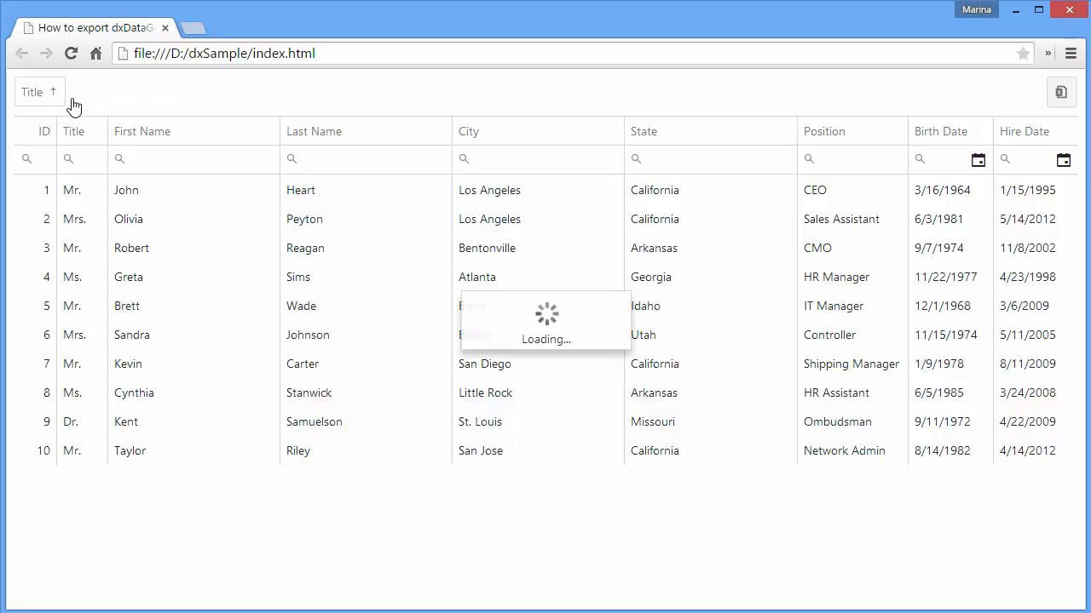
Filter State to 'cali', export the grid, and open DataGrid.xlsx
left_click(38, 92)
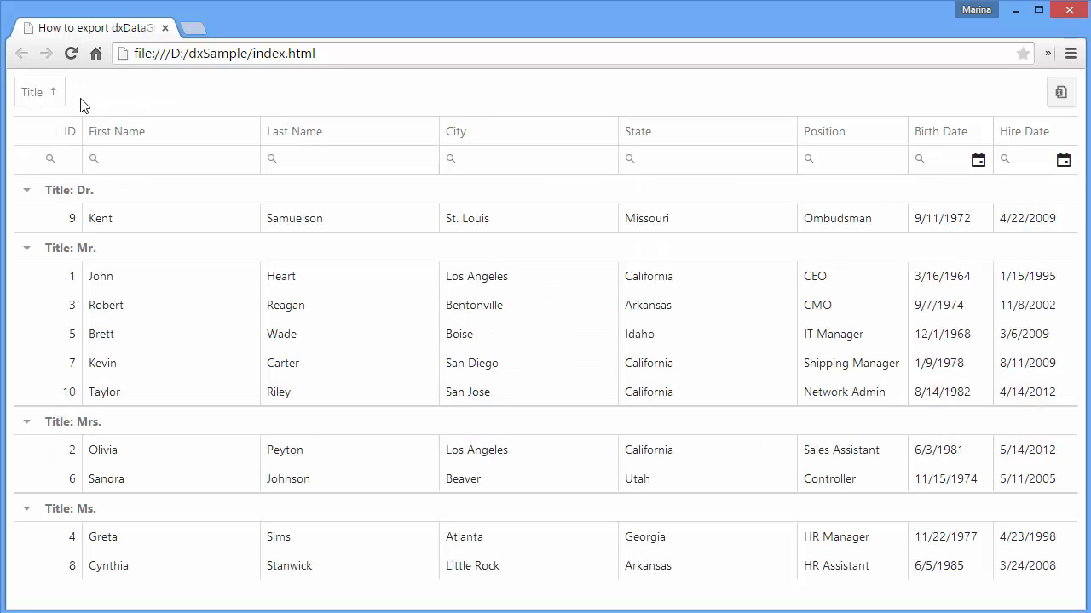
type("c")
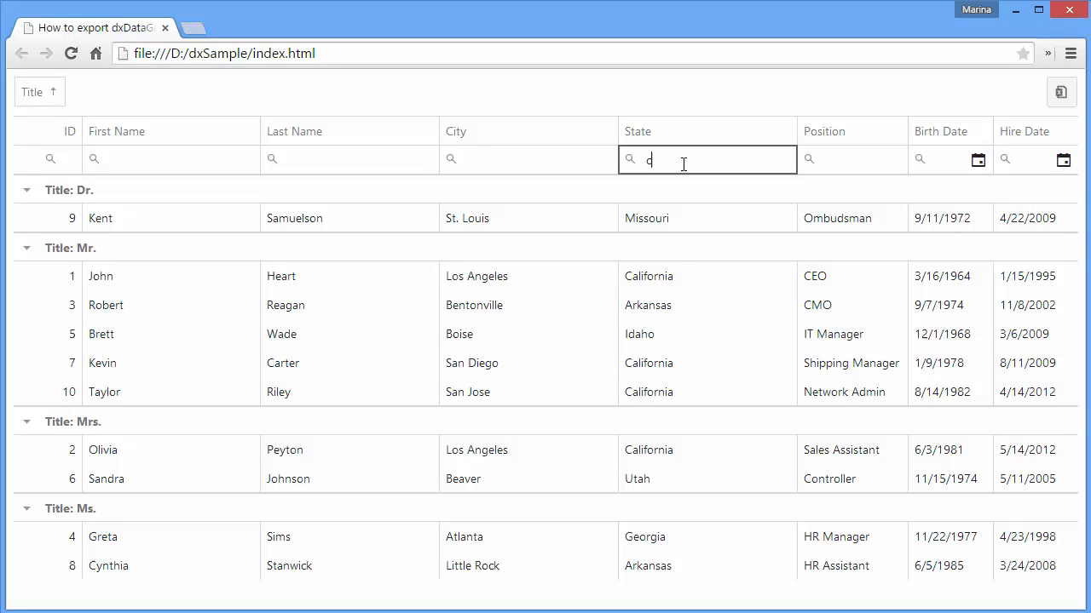
type("ali")
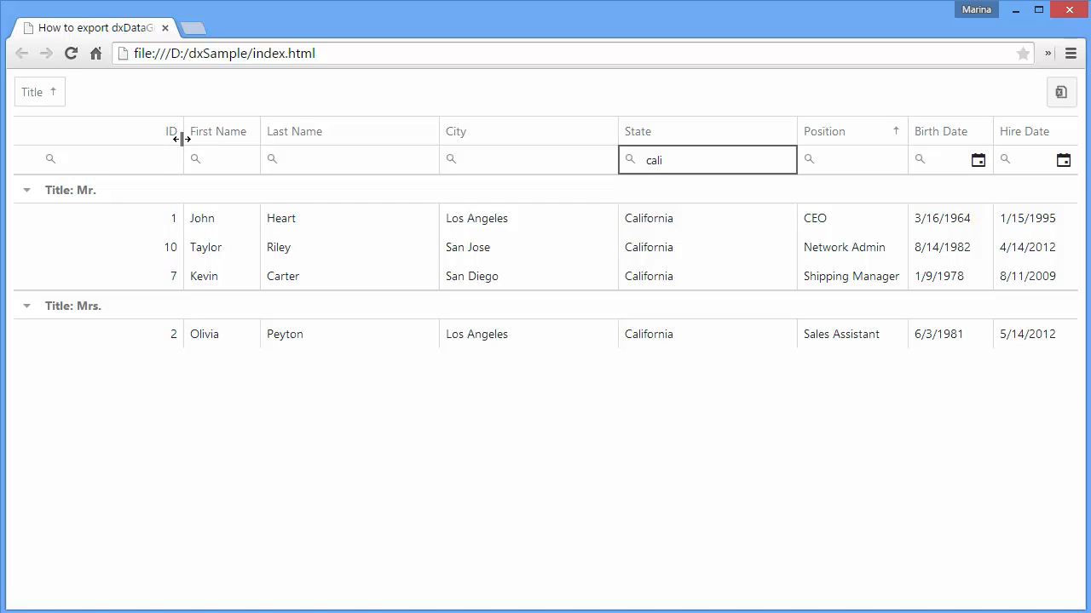
mouse_move(477, 143)
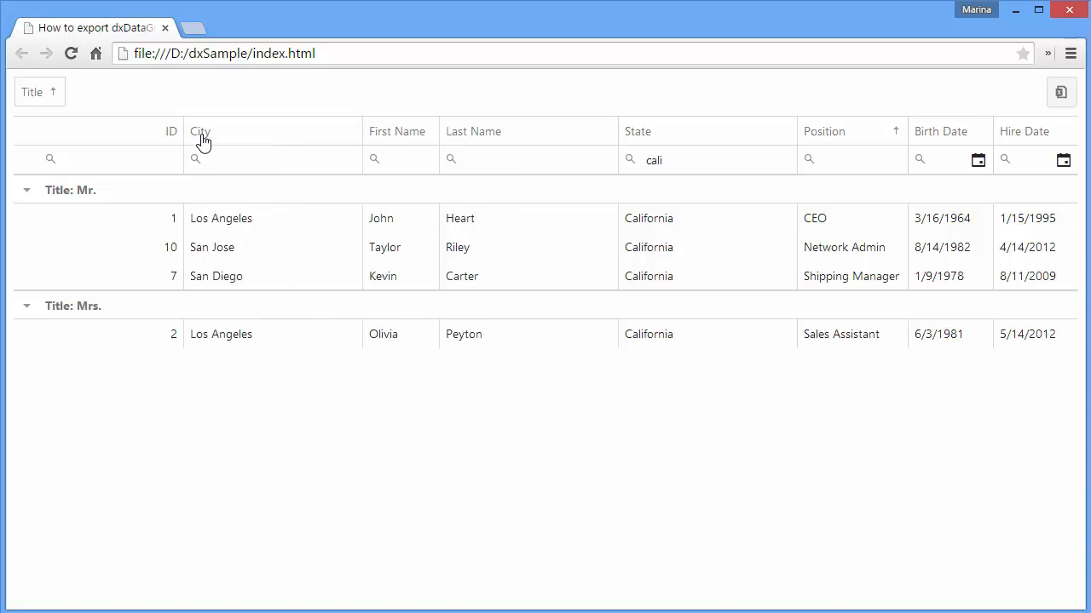
mouse_move(1034, 108)
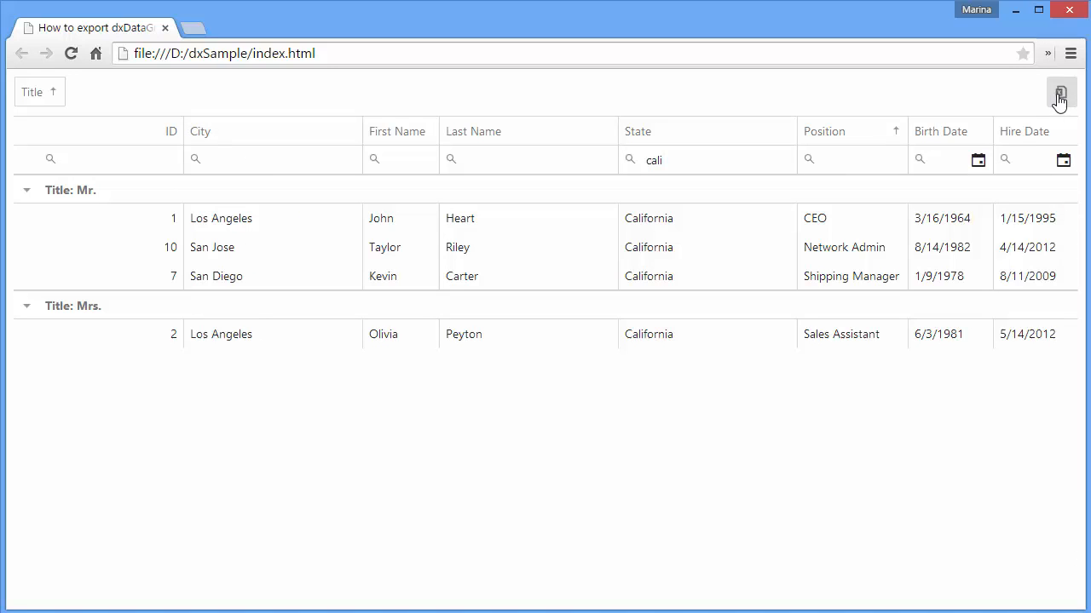
left_click(1060, 92)
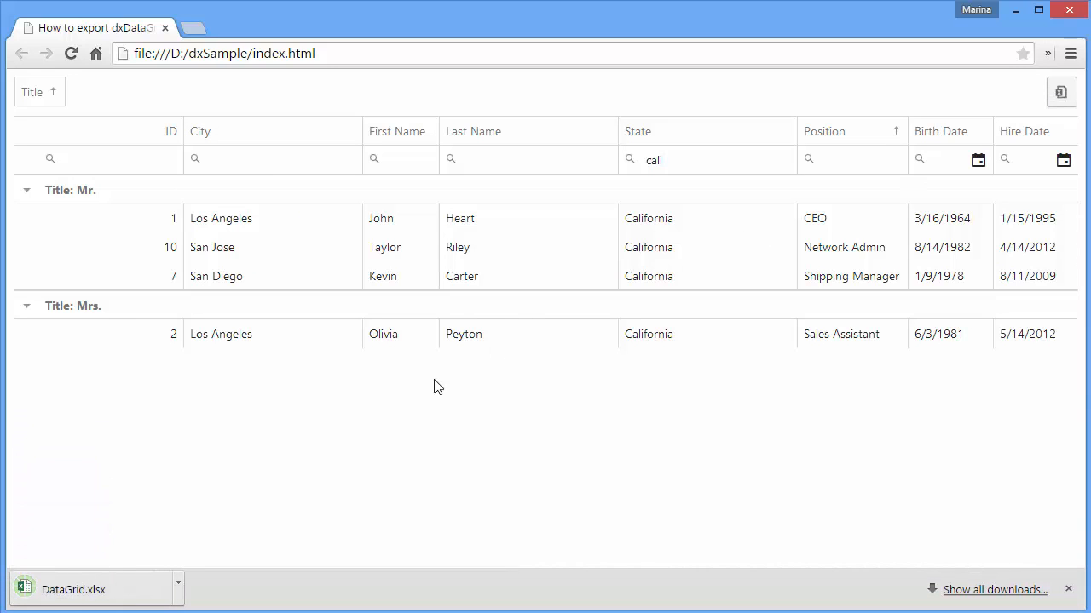
left_click(74, 589)
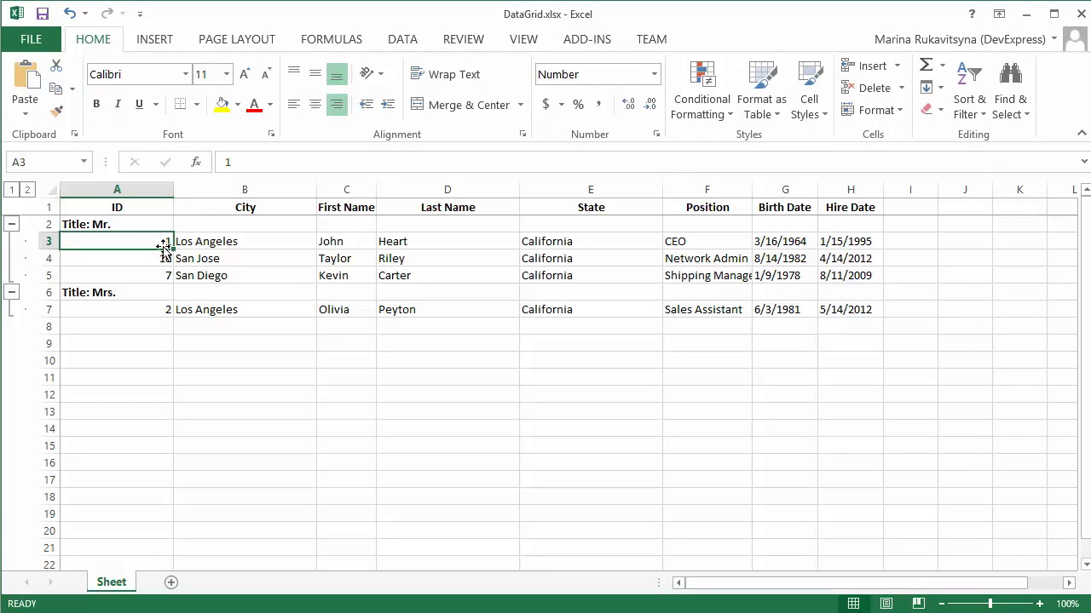
Inspect the cell formats of ID 1, Los Angeles, and 8/14/1982
left_click(246, 242)
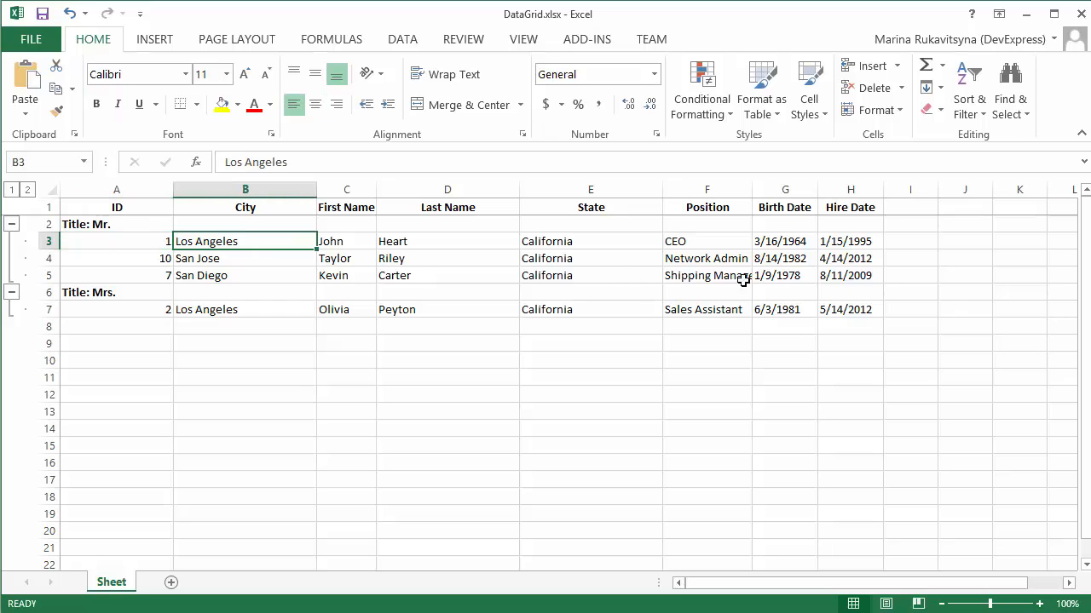
left_click(785, 258)
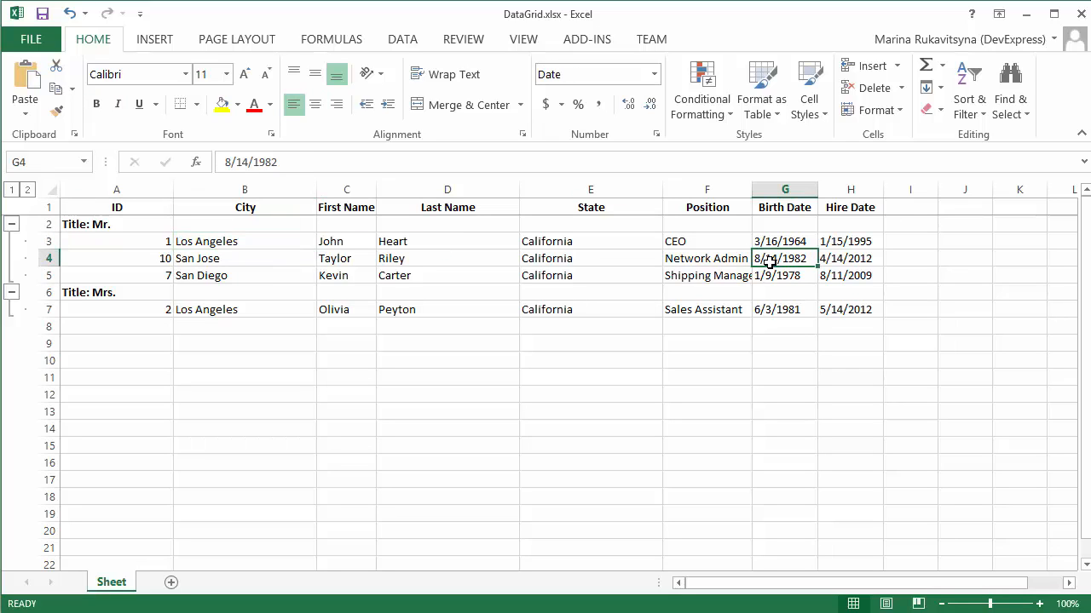
left_click(707, 276)
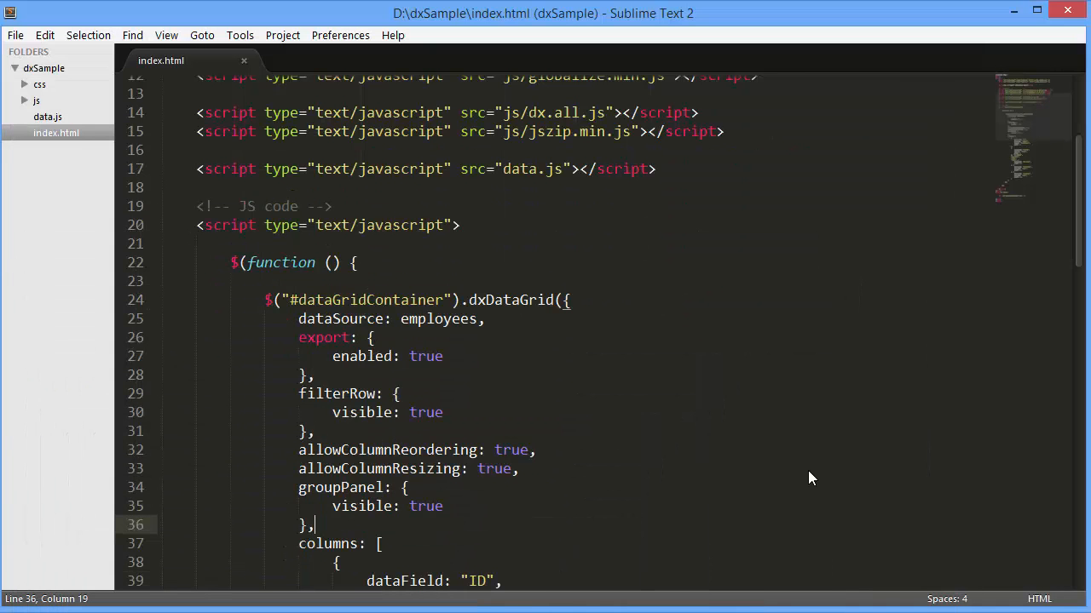
Add selection mode "multiple" and allowExportSelectedData: true, then save index.html
type("selection: {")
type("mode:")
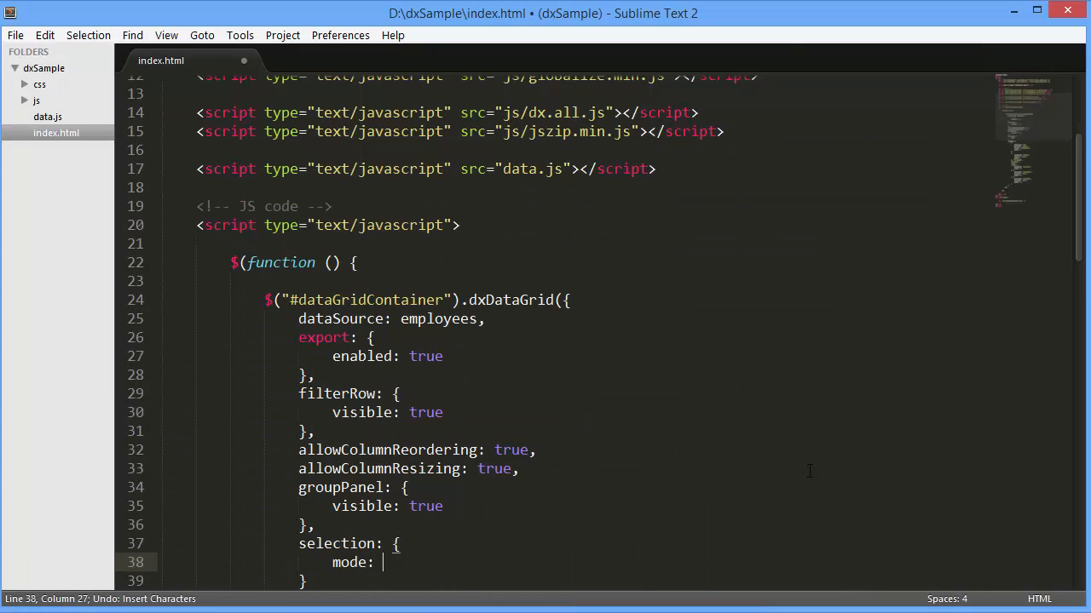
type("\"multiple\"")
left_click(575, 581)
type(",")
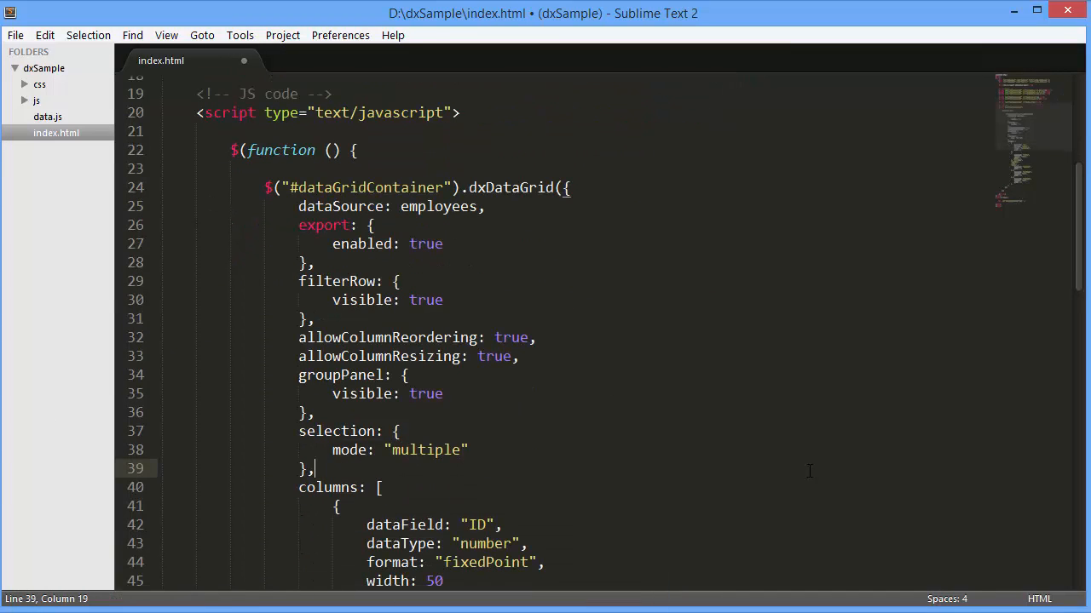
type("allowExportSelected")
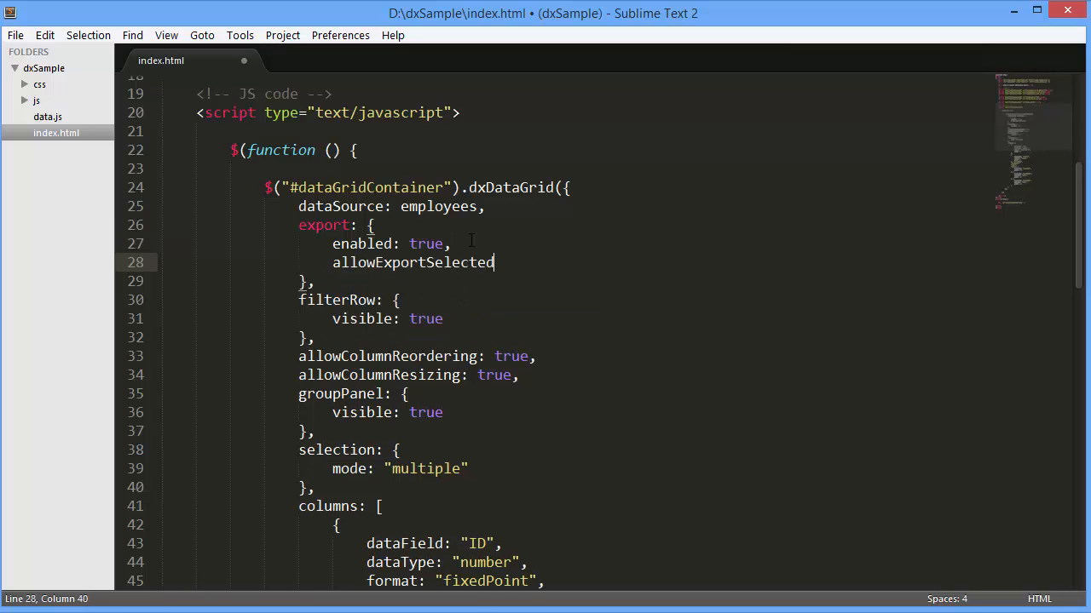
type("Data: true")
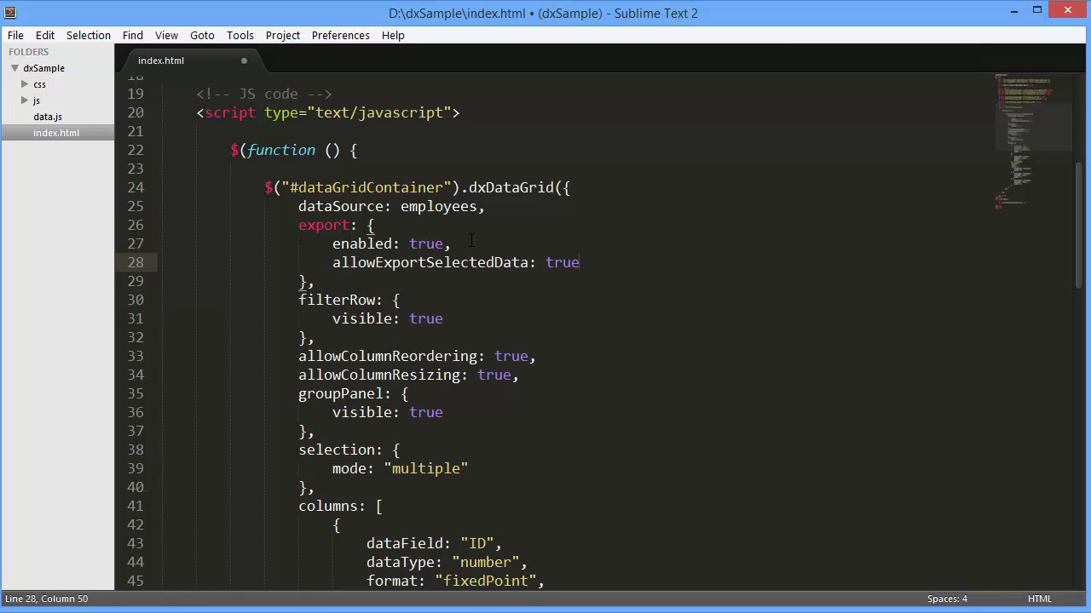
key("ctrl+s")
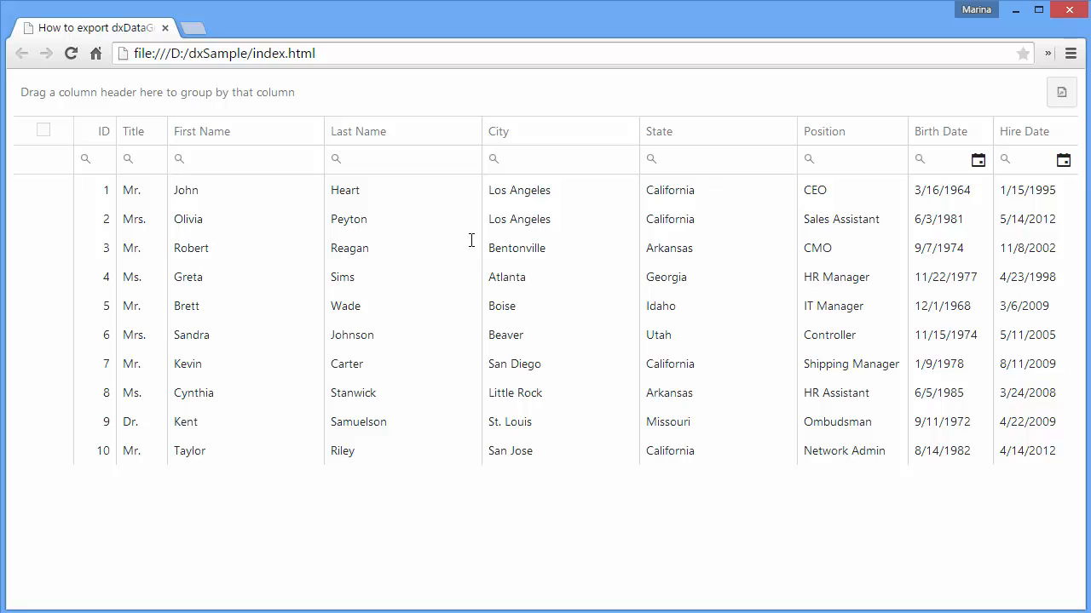
Select employees 3–5, 8 and 10, export only them, and open DataGrid.xlsx
left_click(43, 248)
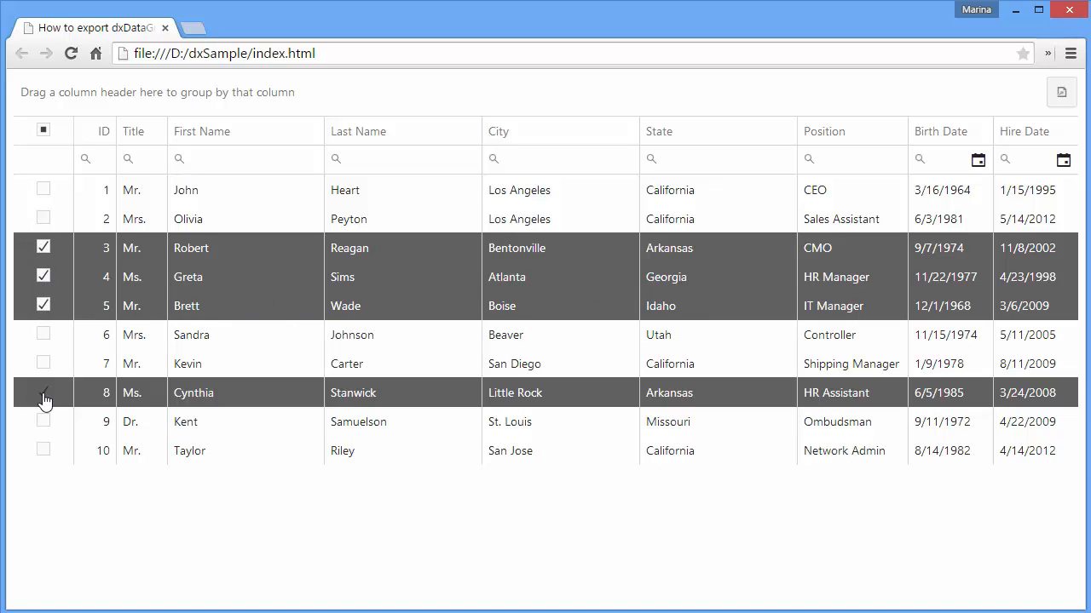
left_click(44, 449)
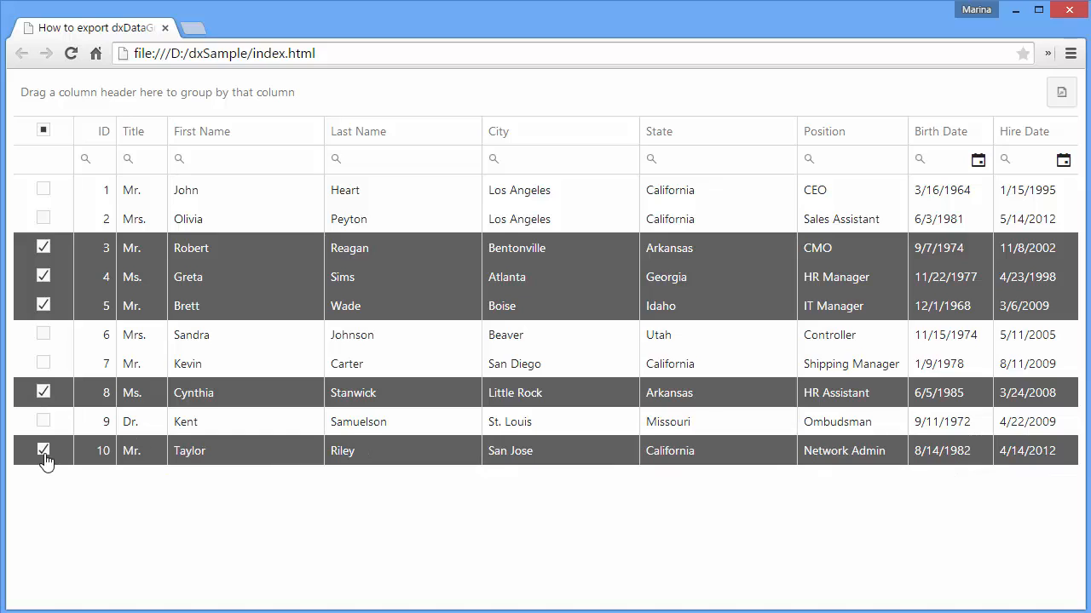
left_click(43, 449)
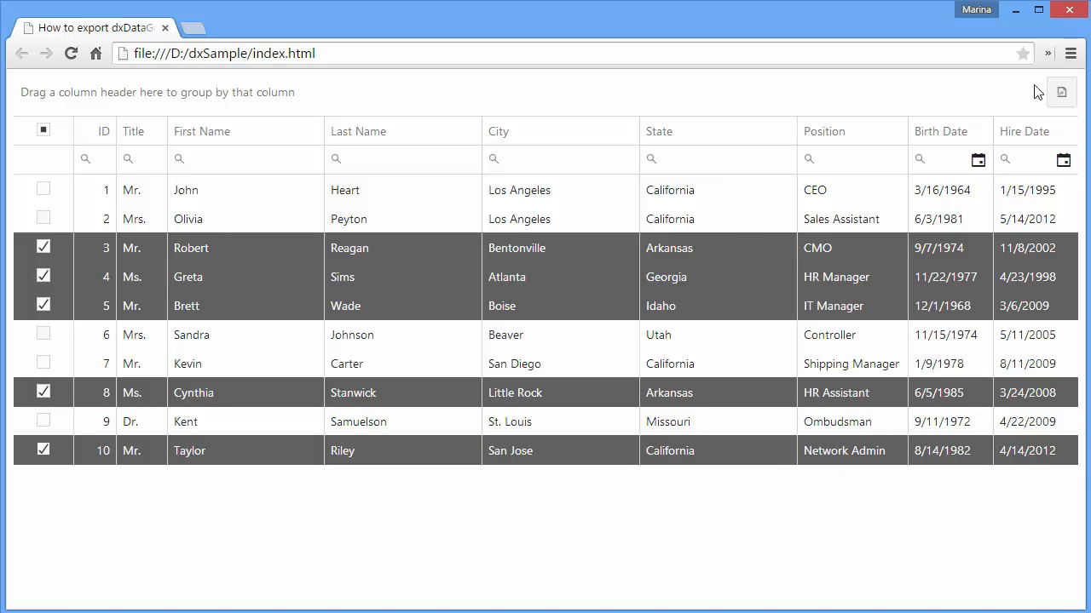
left_click(1060, 92)
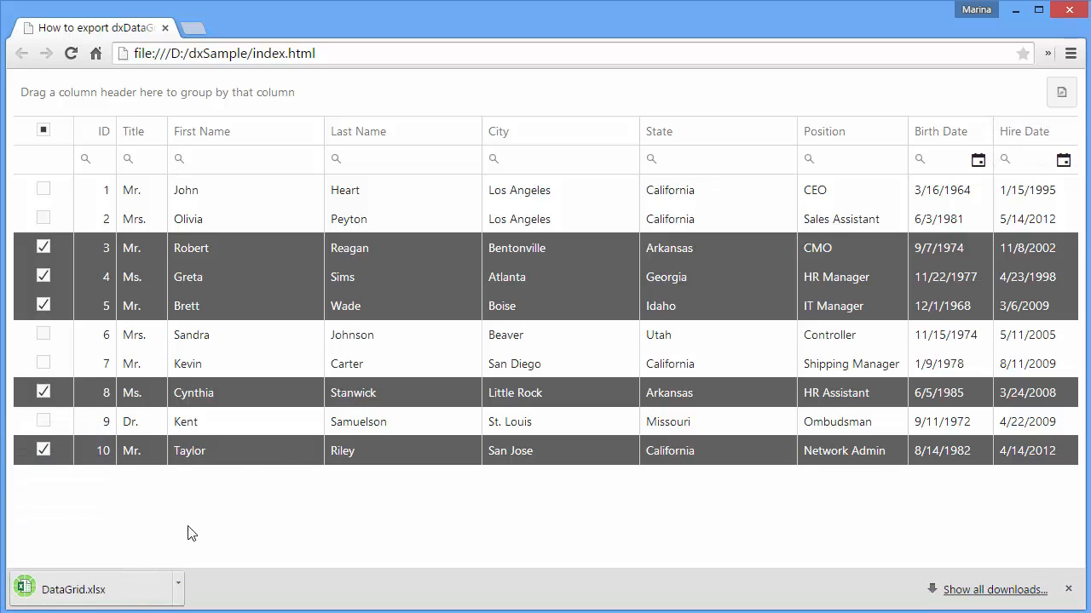
left_click(73, 589)
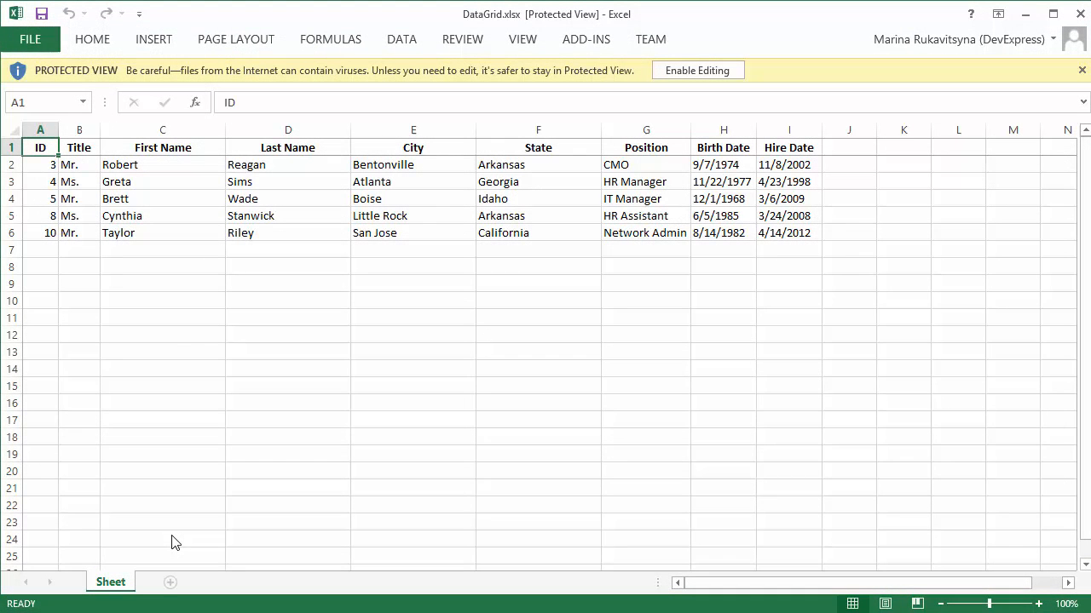
mouse_move(458, 323)
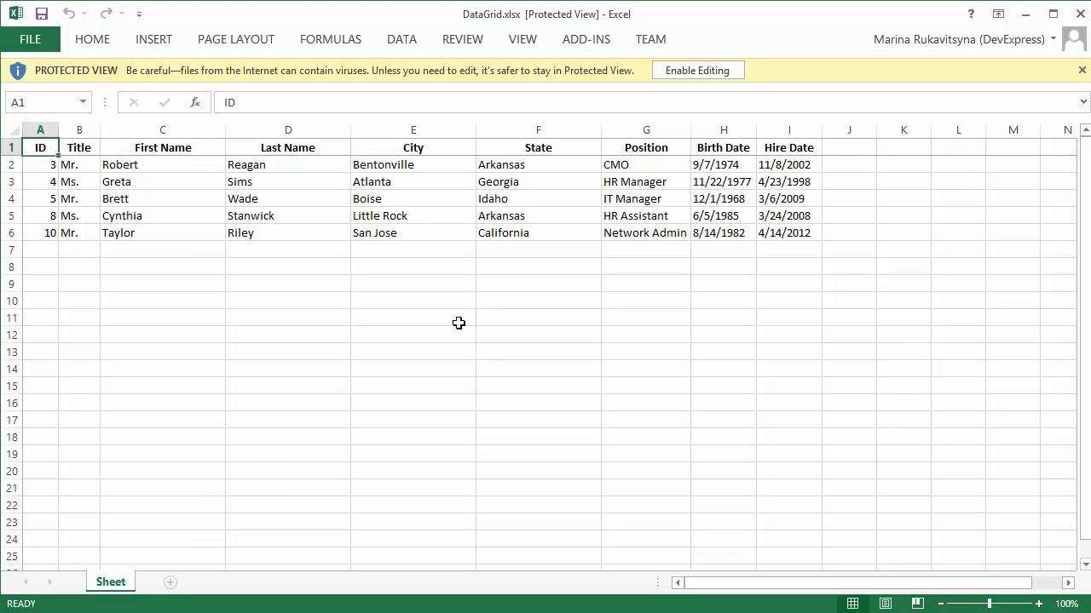